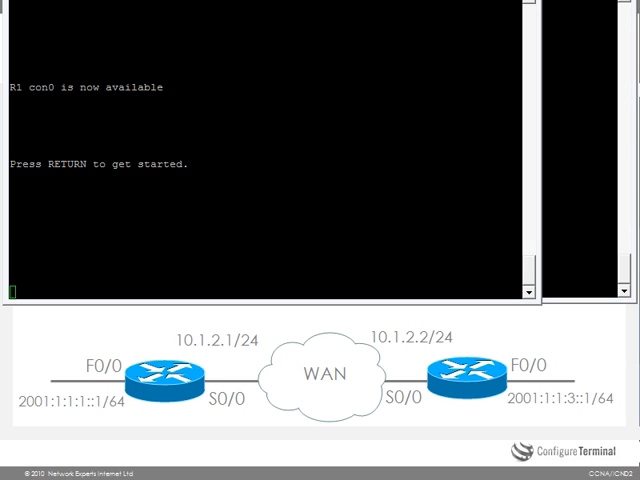
mouse_move(256, 362)
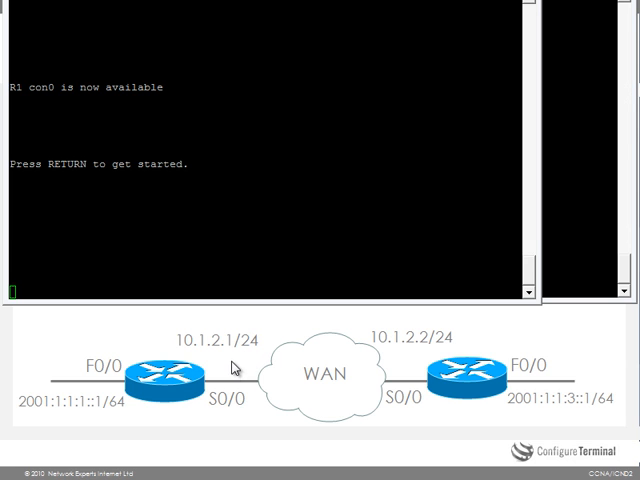
mouse_move(348, 380)
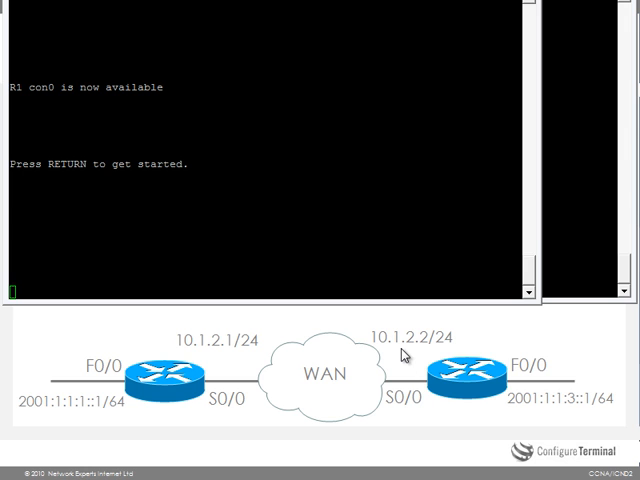
Step: Enter privileged EXEC mode on R1 with 'en' to reach the R1# prompt
text(en)
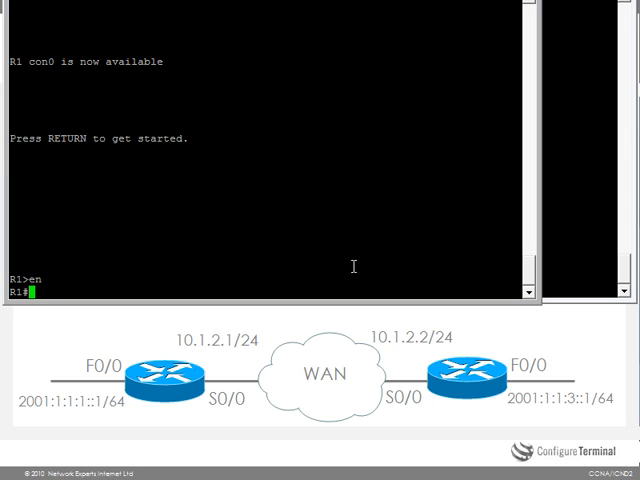
Step: Check R1's Serial0/0 config and remove its IPv6 address
text(sh run int s0/0)
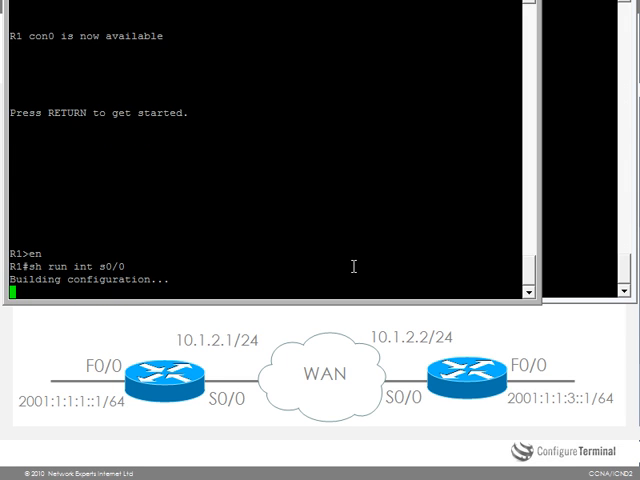
text(conf t)
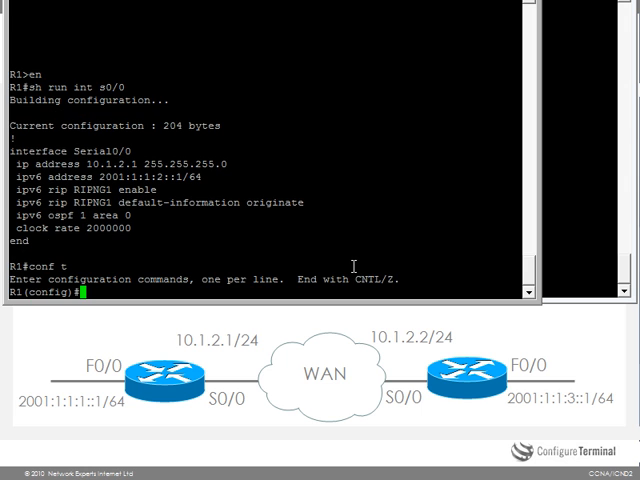
mouse_move(200, 165)
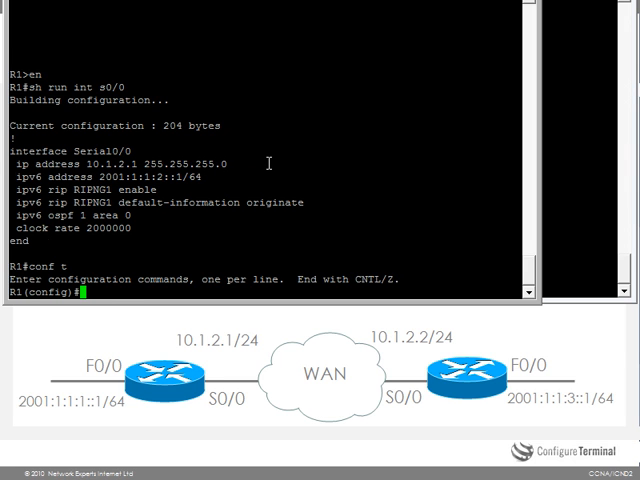
text(int s0/0)
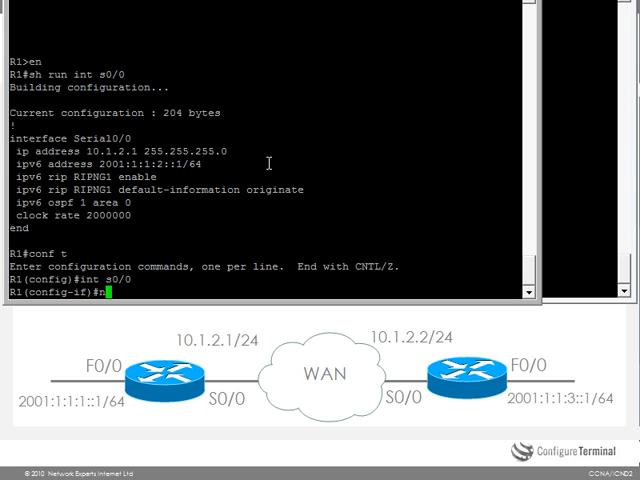
text(o ipv6 add)
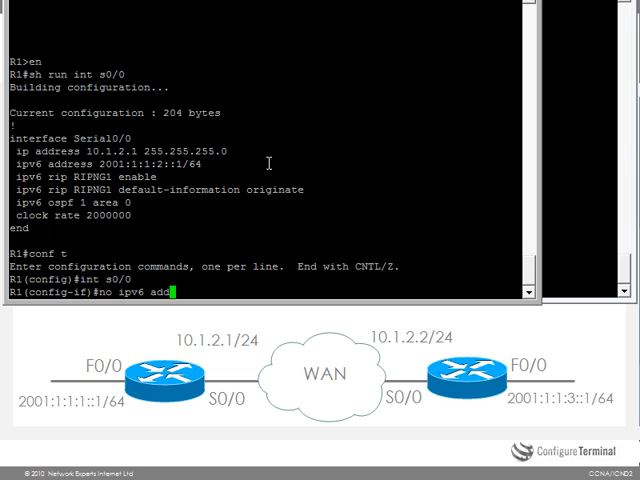
key(enter)
text(do)
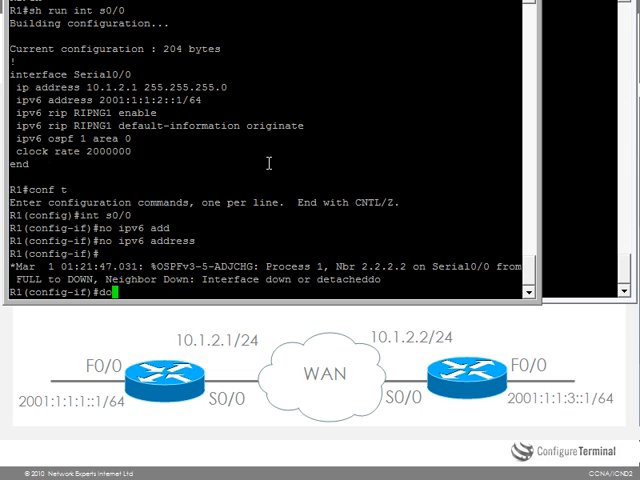
Step: Disable RIPng process RIPNG1 on R1's Serial0/0 and recheck the interface config
text(sh run int s0/0)
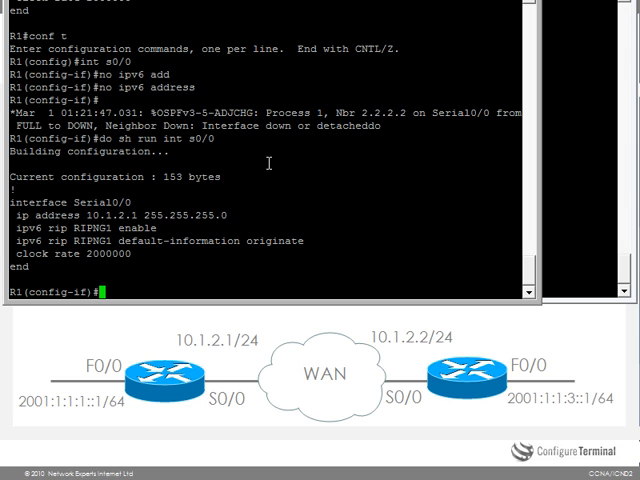
text(no ipv6 rip RIPG)
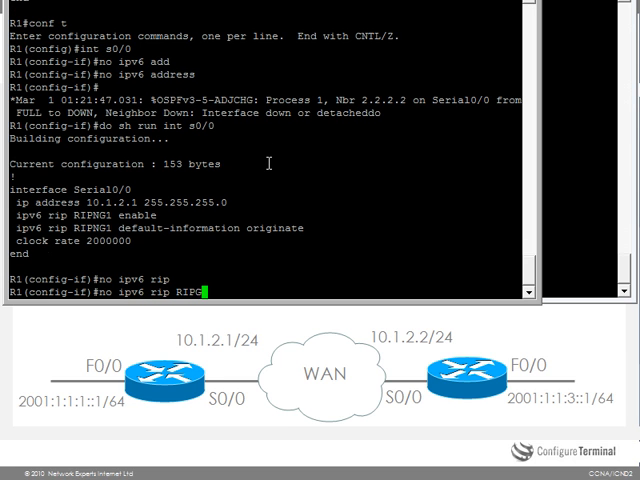
text(NG1)
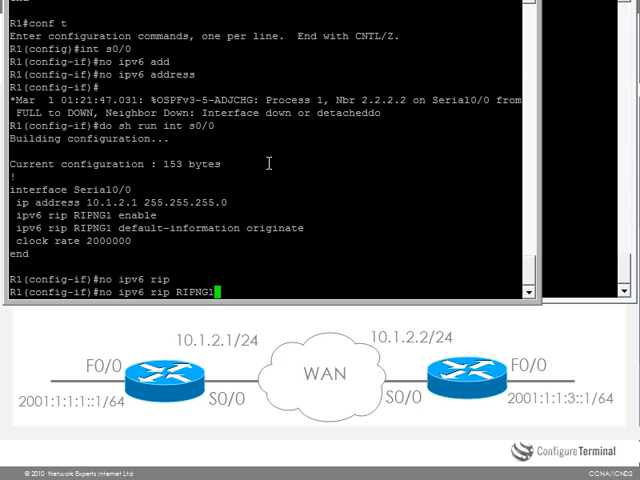
key(Return)
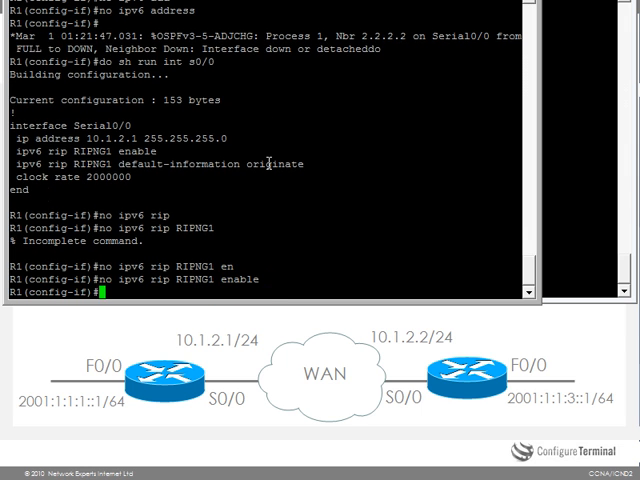
text(o)
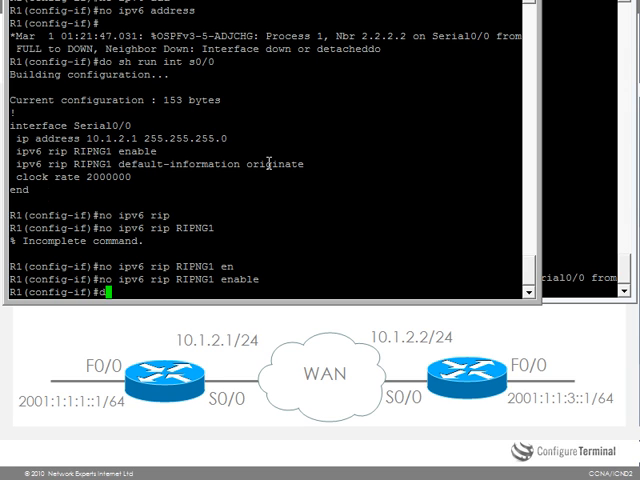
text(do sh run int)
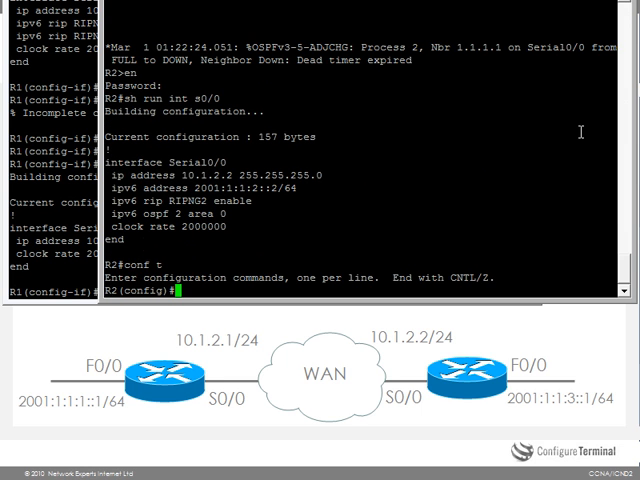
Step: Strip the IPv6 address and RIPNG2 from R2's Serial0/0, then display its running config
text(int s0/)
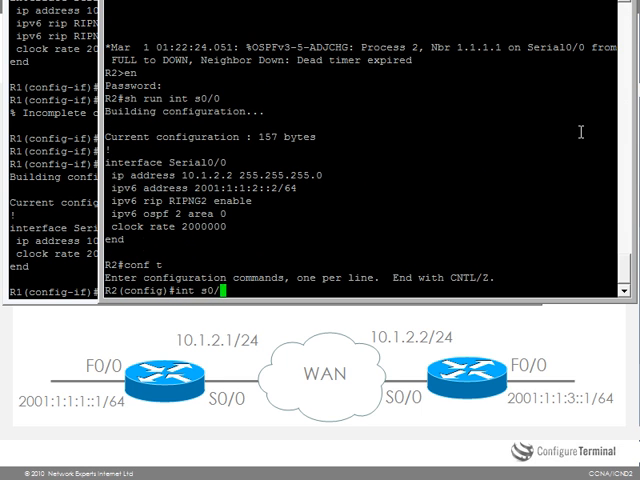
text(no ipv6 address)
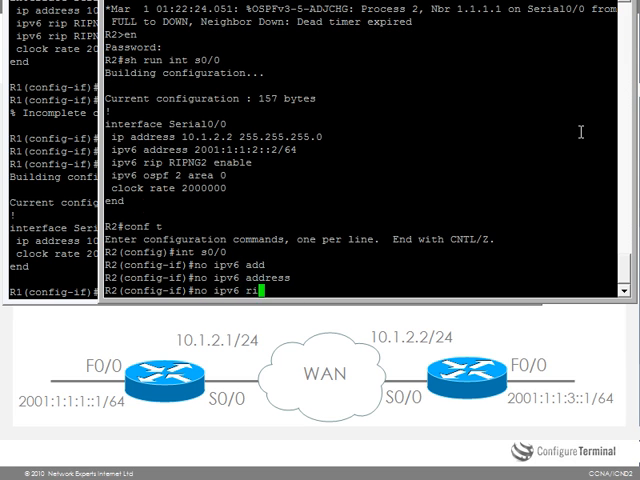
text(RIPNG2 enable)
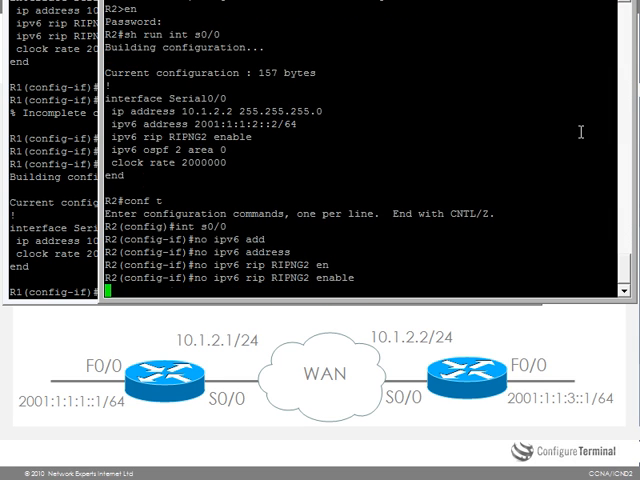
text(do)
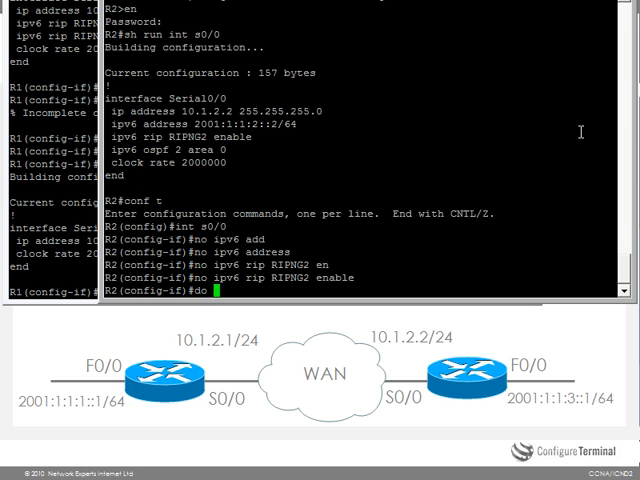
text(sh run int s0/0)
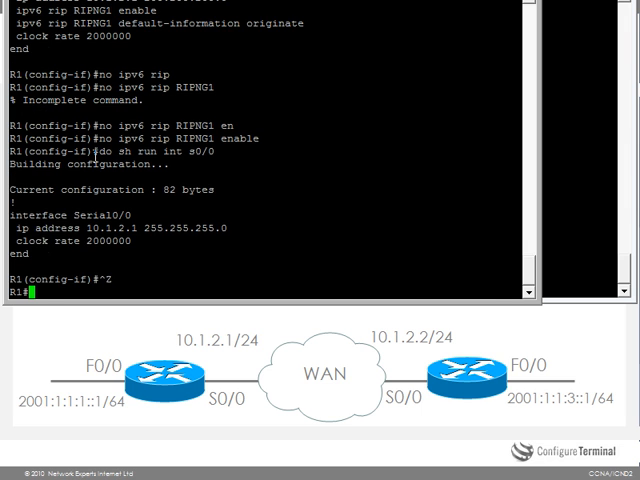
Step: Review R1's routes, then ping 2001:1:1:3::1, which fails with 0% success
text(sh ipv6 route)
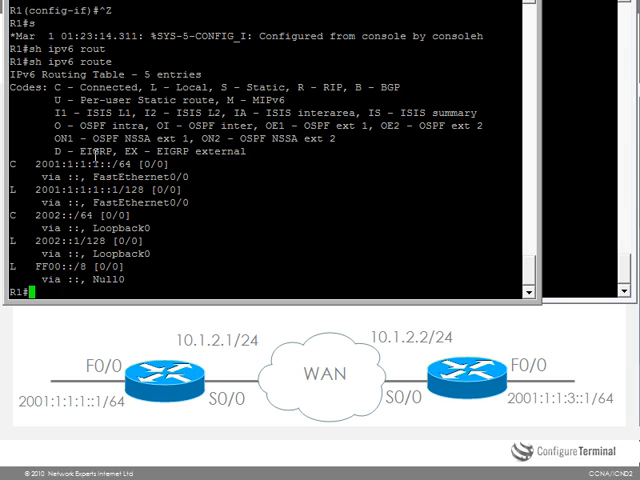
text(ping 2001:1:1:)
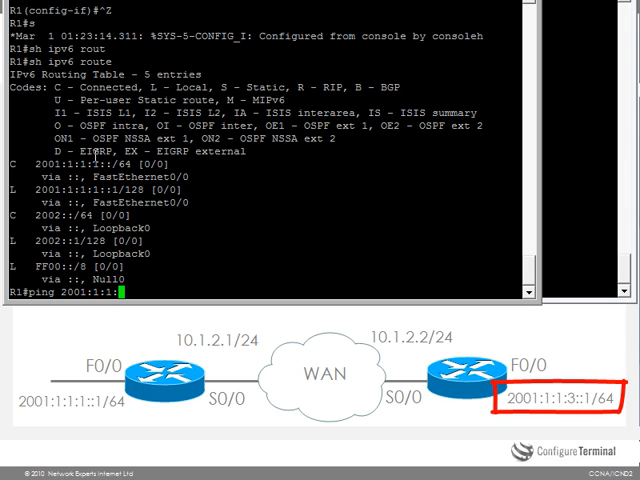
key(Return)
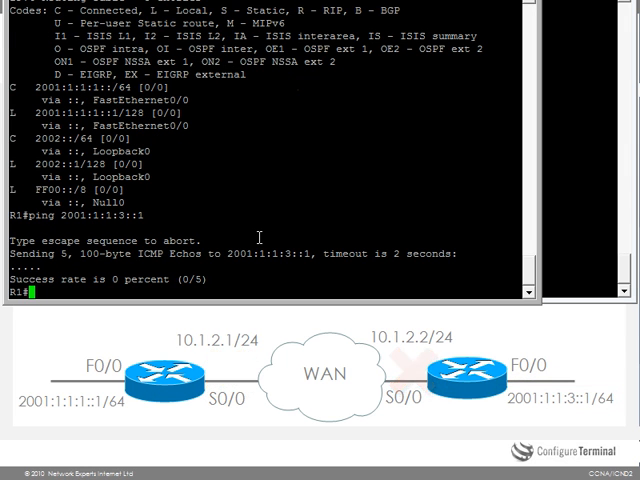
Step: Display R1's FastEthernet0/0 and Serial0/0 running configurations
text(sh run int)
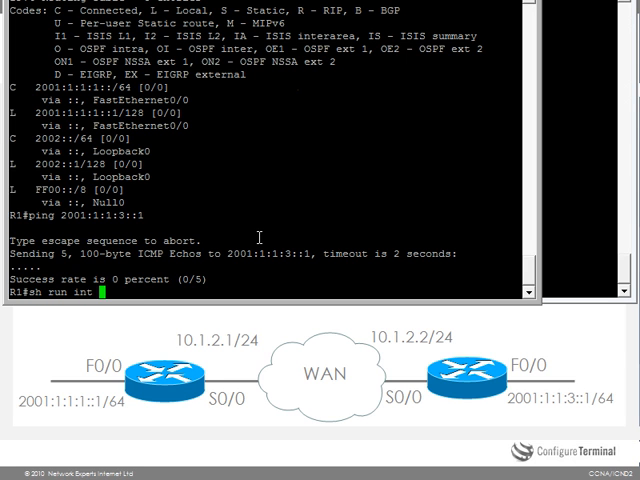
text(f0/0)
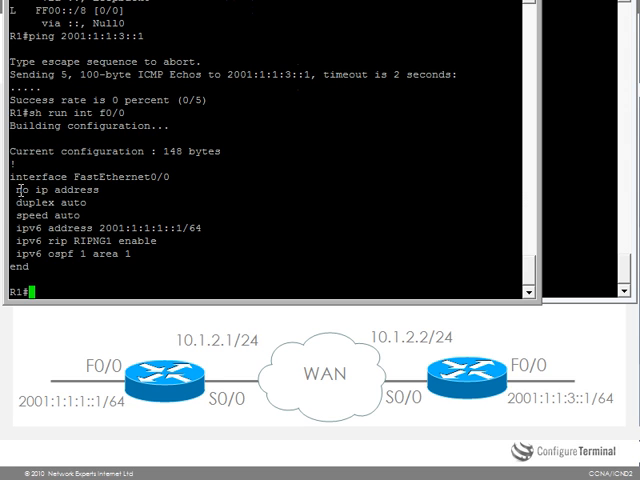
double_click(54, 190)
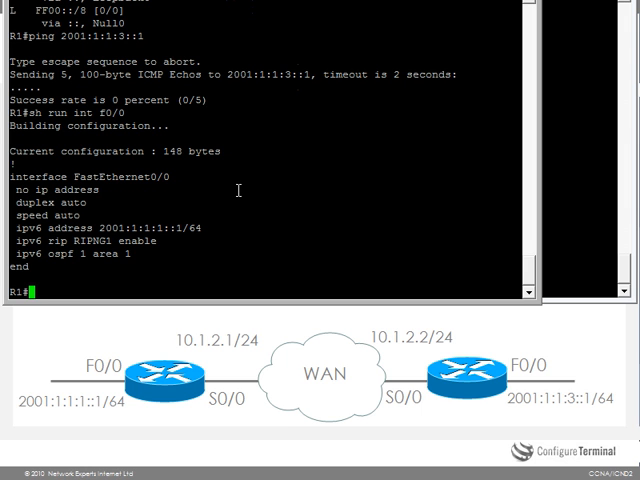
text(sh run int s0/0)
text(int tun 0)
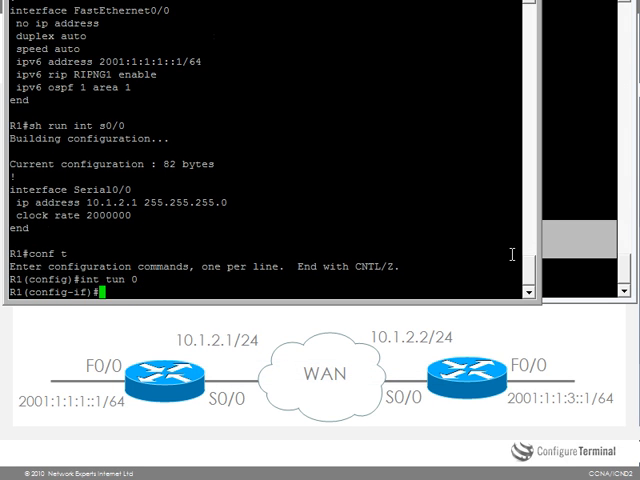
Step: Assign R1's Tunnel0 address 2003::1/64, source 10.1.2.1 and destination 10.1.2.2
text(ipv6 address 2003)
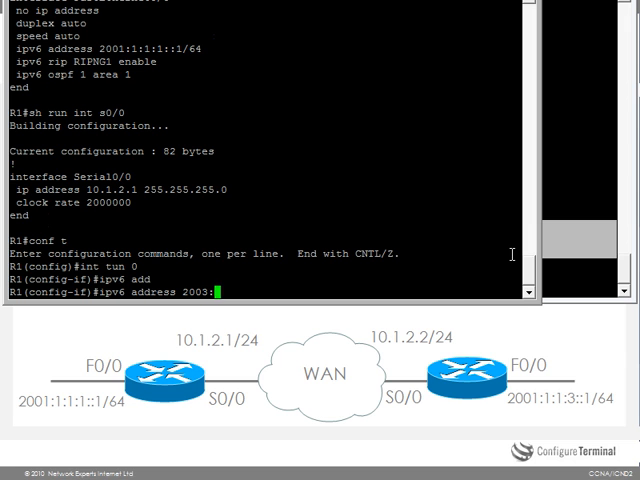
text(:1/6)
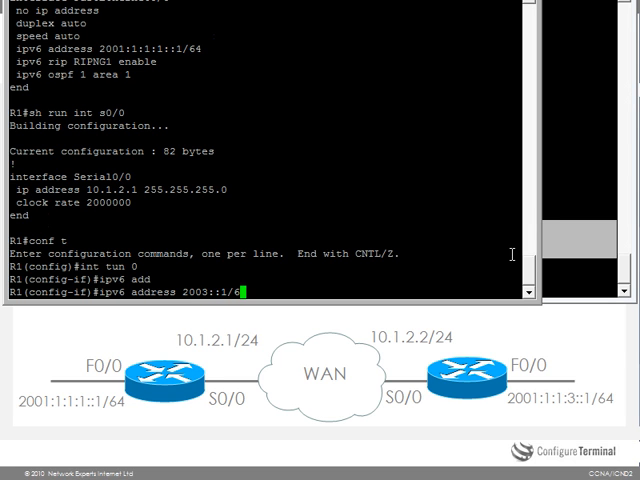
text(tunnel)
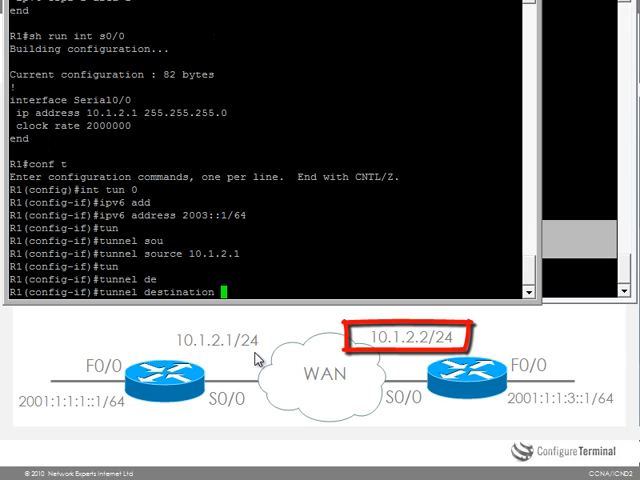
text(10.1.2.2)
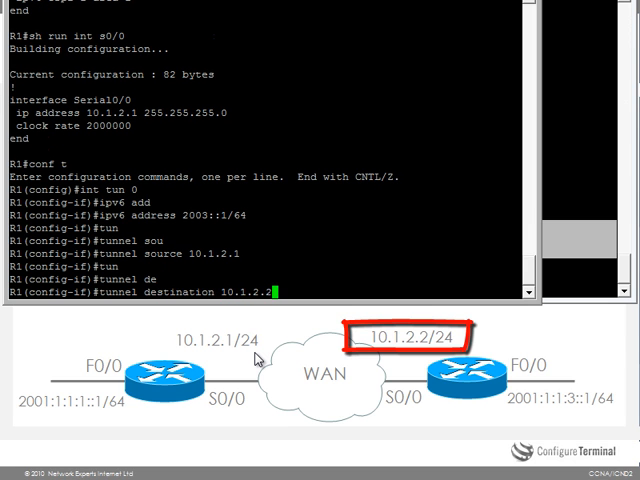
mouse_move(405, 360)
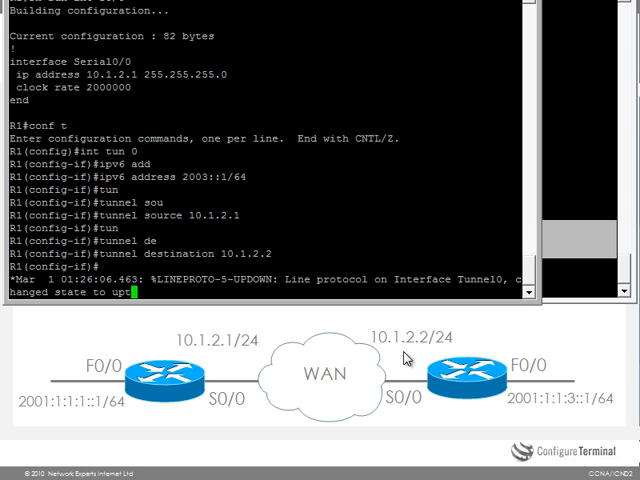
Step: Set R1's Tunnel0 mode to ipv6ip and exit to global configuration
text(tunnel mode)
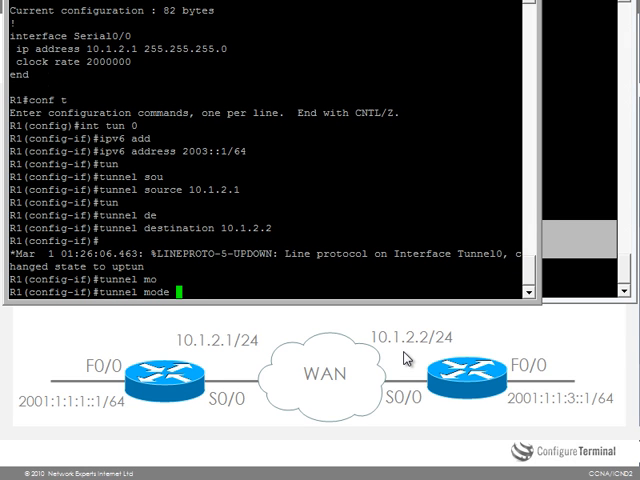
text(ipv6ip)
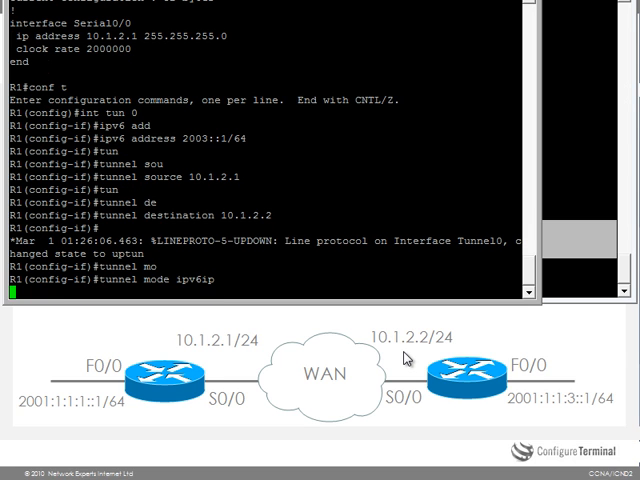
key(enter)
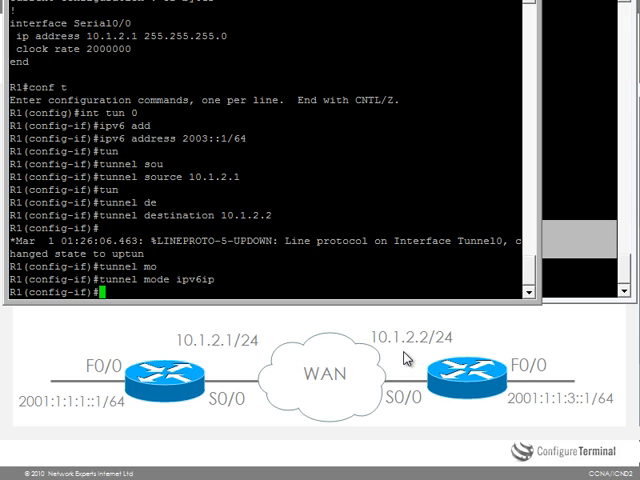
text(exit)
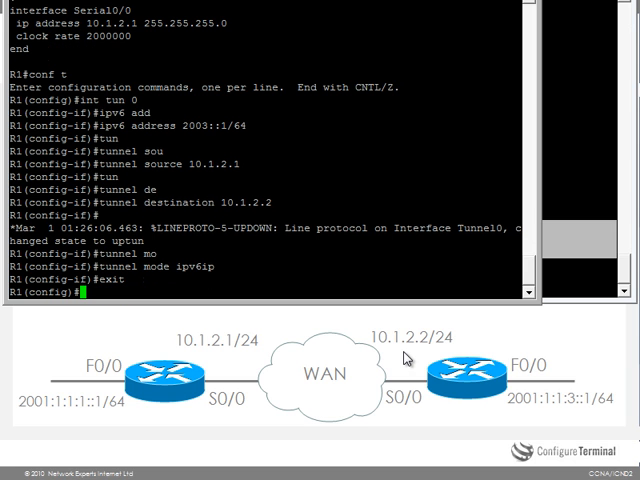
text(i)
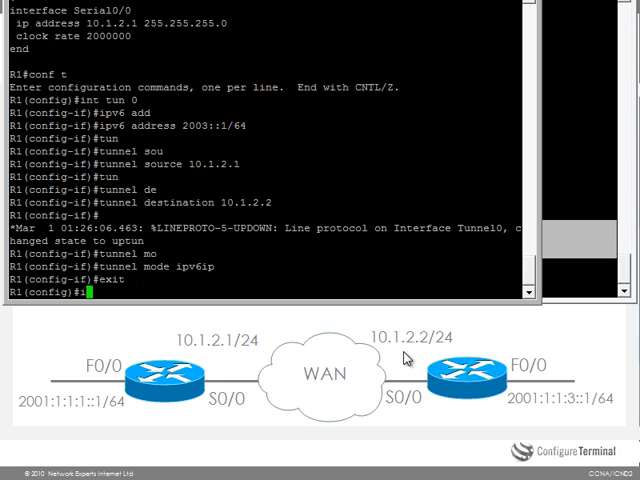
Step: Route 2001:1:1:3::/64 via Tunnel0 on R1, then view R2's interface configs
text(ipv6 route 2001:1:1:3::/64)
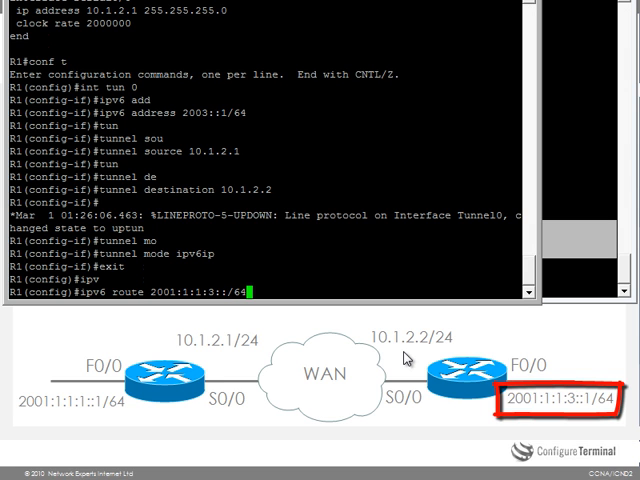
mouse_move(543, 398)
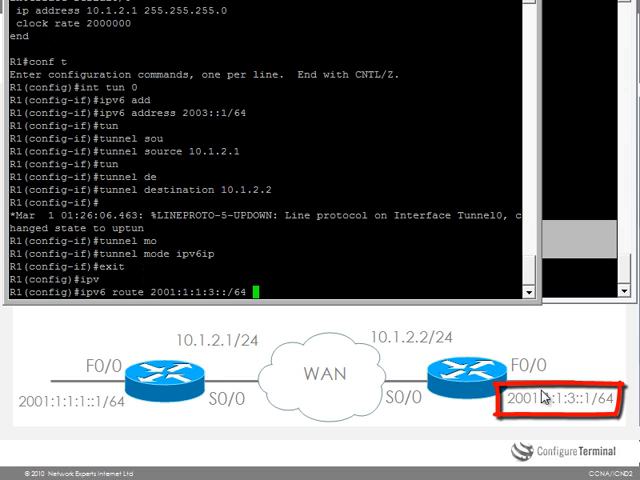
text(tun)
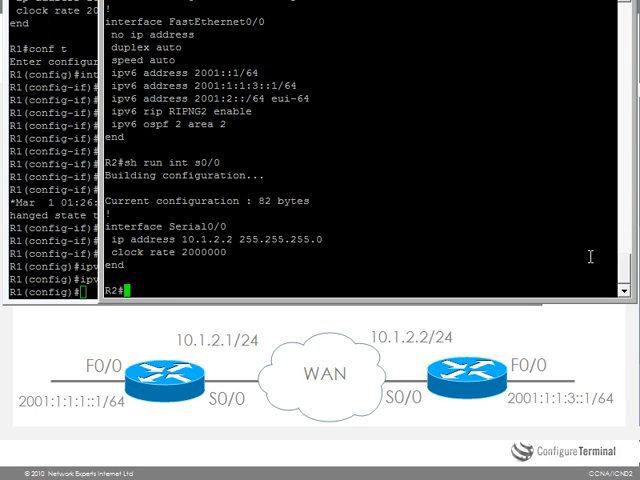
Step: Build R2's Tunnel0: 2003::2/64, source 10.1.2.2, destination 10.1.2.1, mode ipv6ip
text(conf t)
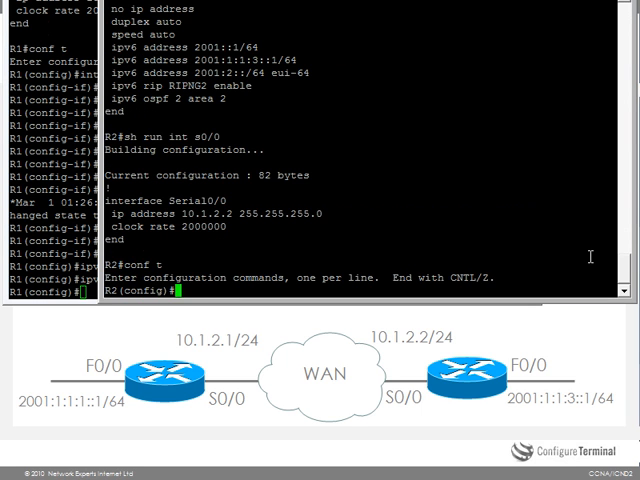
text(int tun 0)
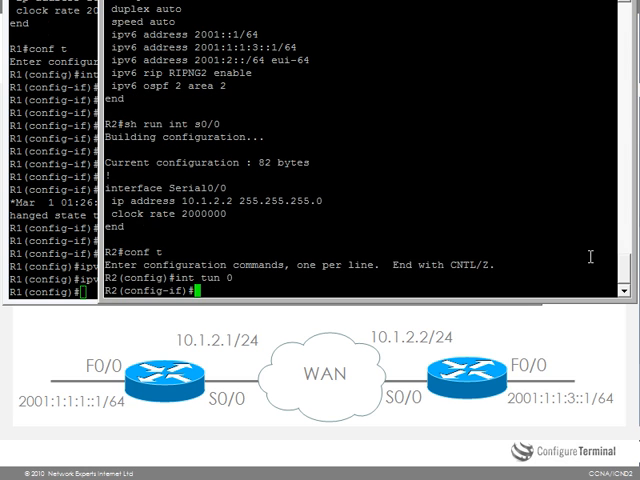
text(i)
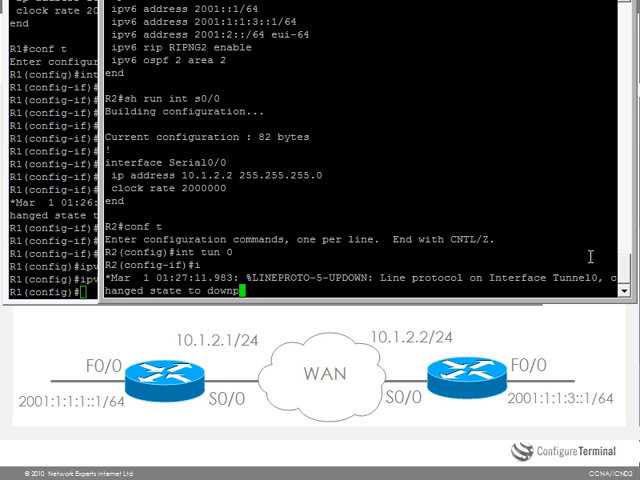
text(ipv6 ad)
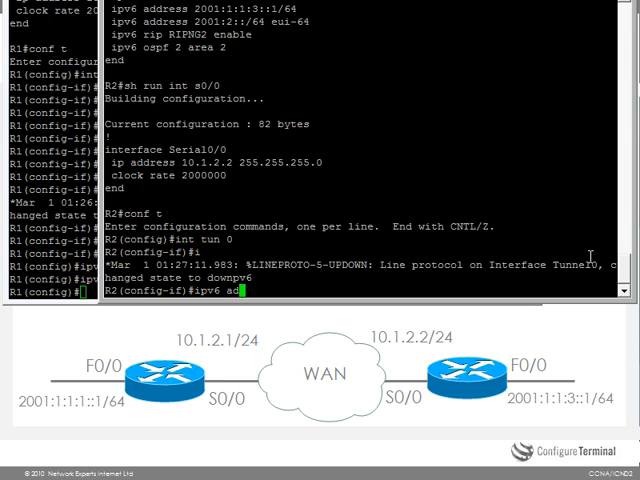
text(address 2003)
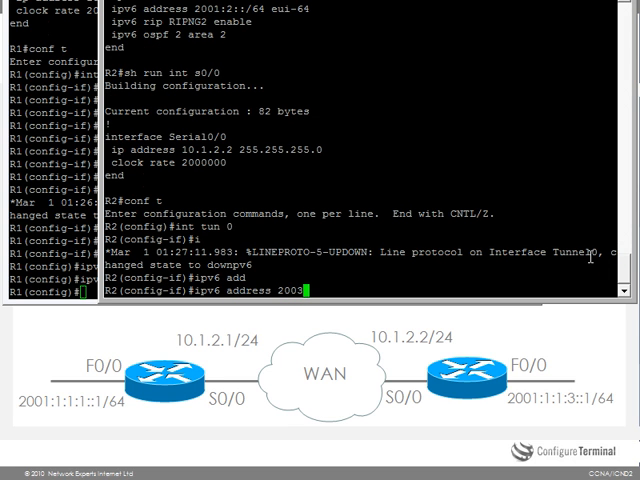
text(:2/64)
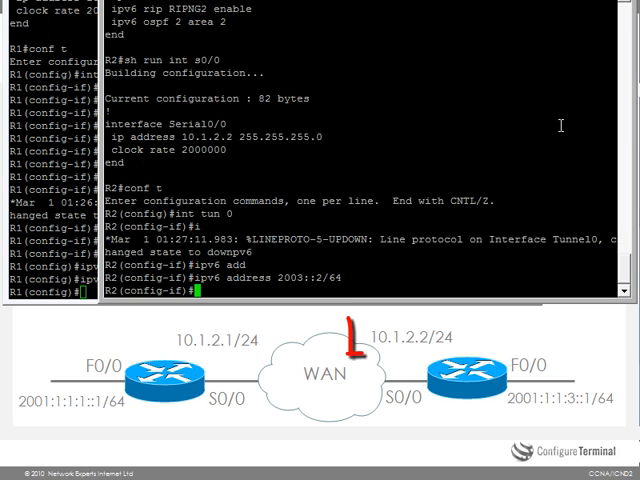
text(tunnel source 10.1.2.2)
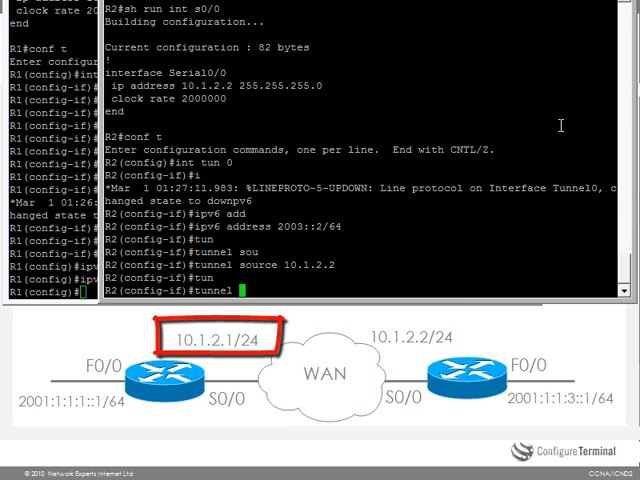
text(tunnel destination 10.1.2.1)
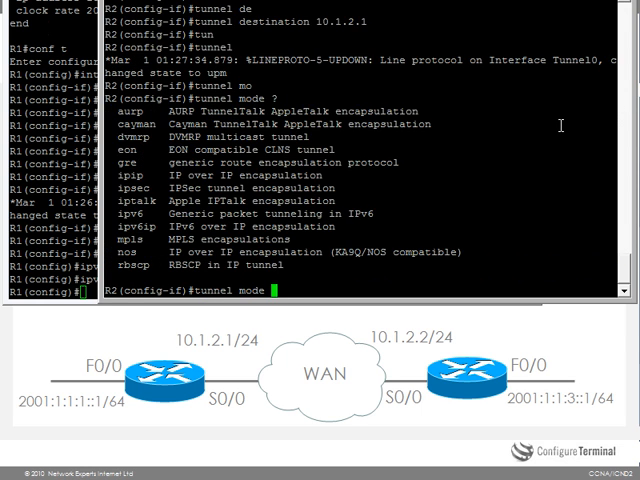
text(ipv6ip)
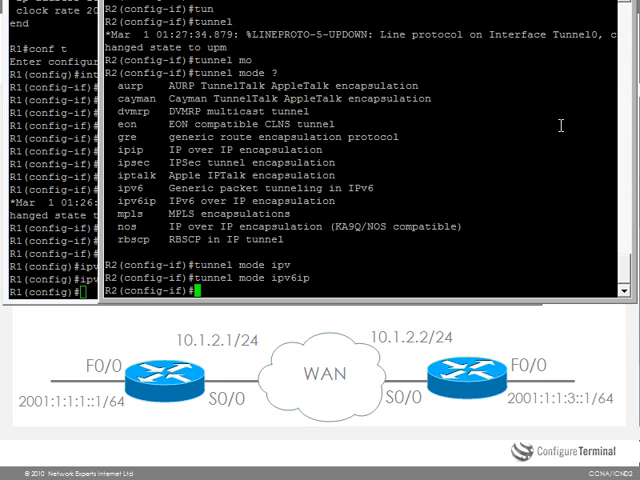
text(exit)
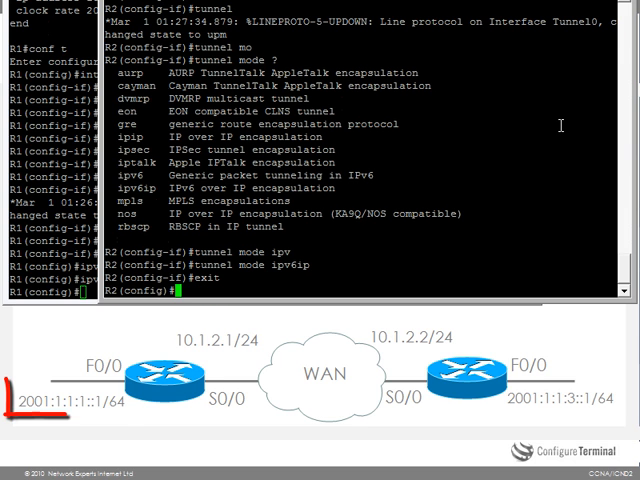
Step: On R2, enter a static IPv6 route for 2001:1:1:1::/64 through Tunnel0
text(ipv6 route)
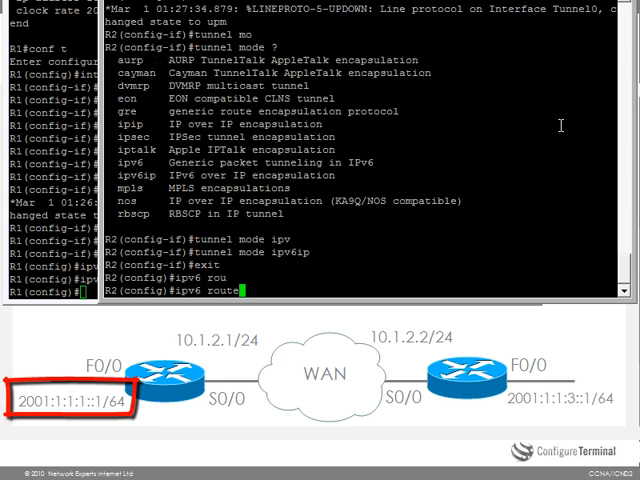
text(2001:)
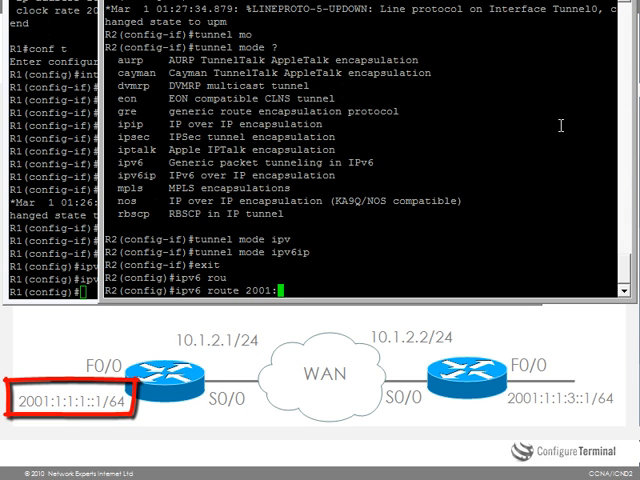
text(1:!)
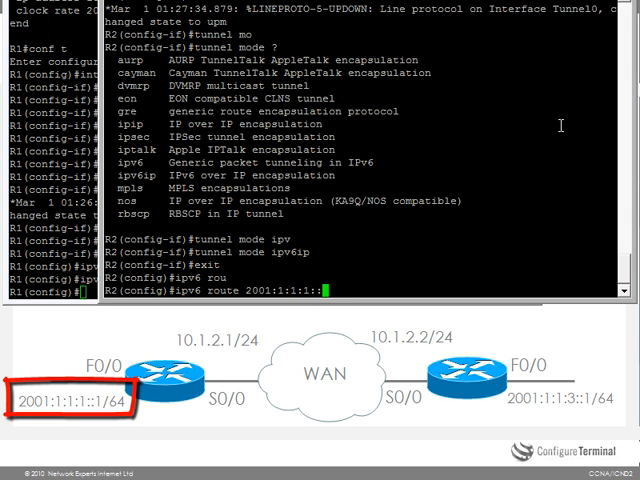
text(/64)
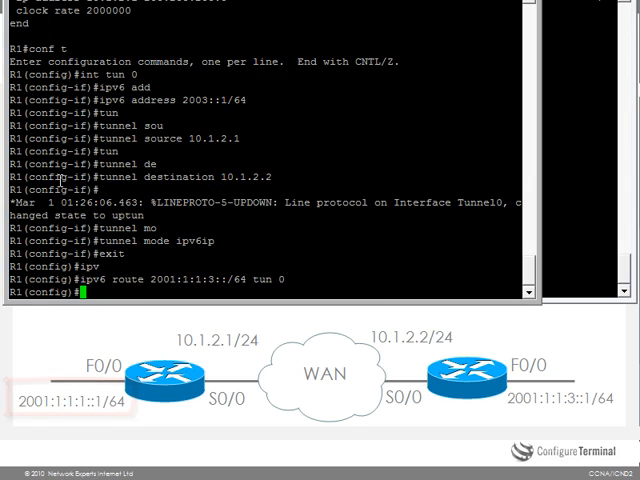
Step: Leave config mode on R1, check the Tunnel0 static route, and ping 2001:1:1:3::1
key(ctrl+z)
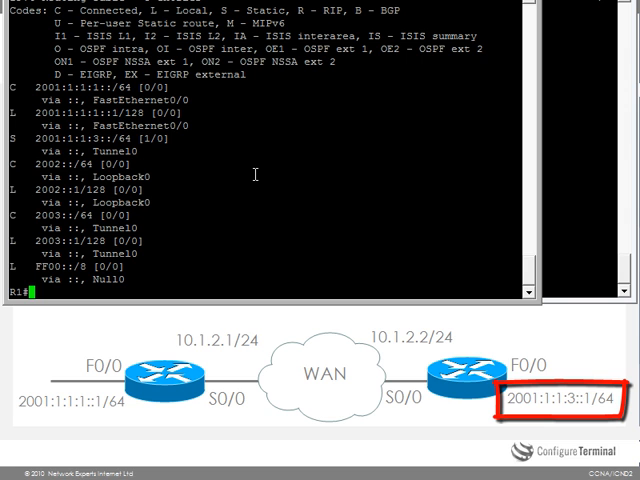
text(ping 2001:)
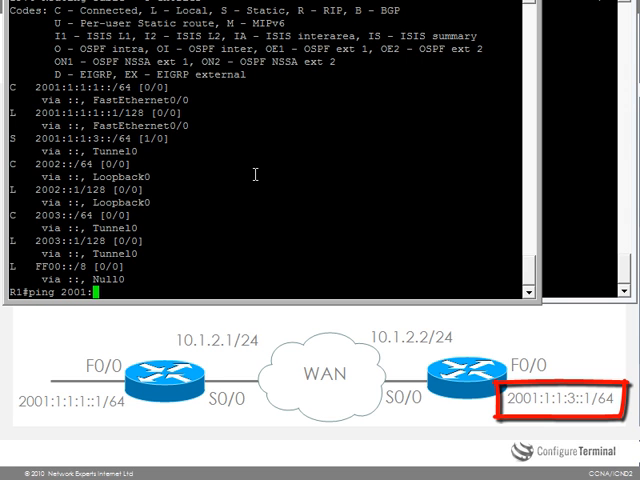
text(:1:3::1)
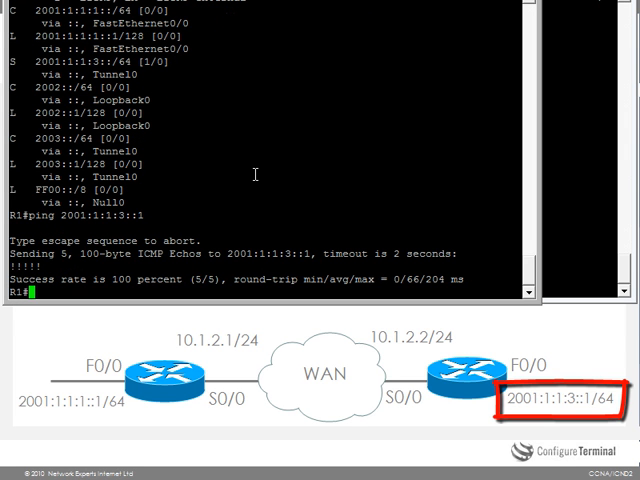
Step: Traceroute 2001:1:1:3::1 from R1, reaching it in one hop
text(traceroute)
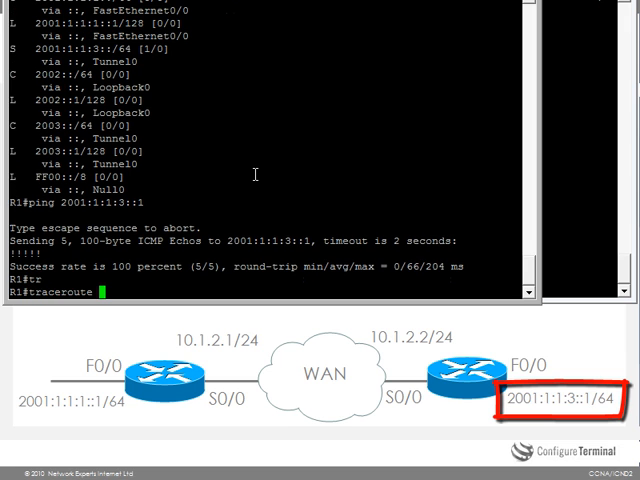
text(2001:1:1)
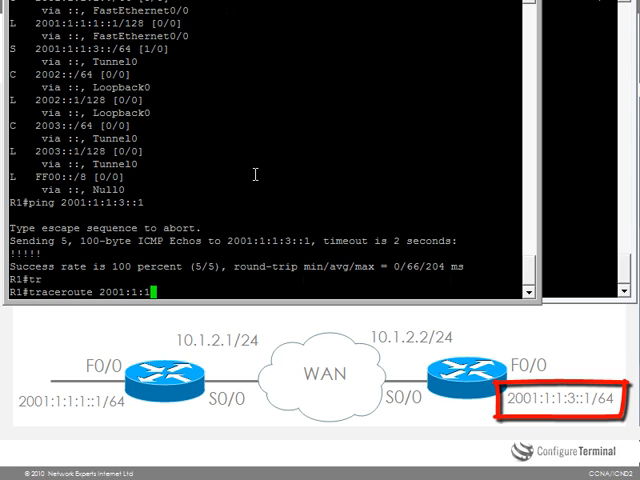
text(3::1)
text(shut)
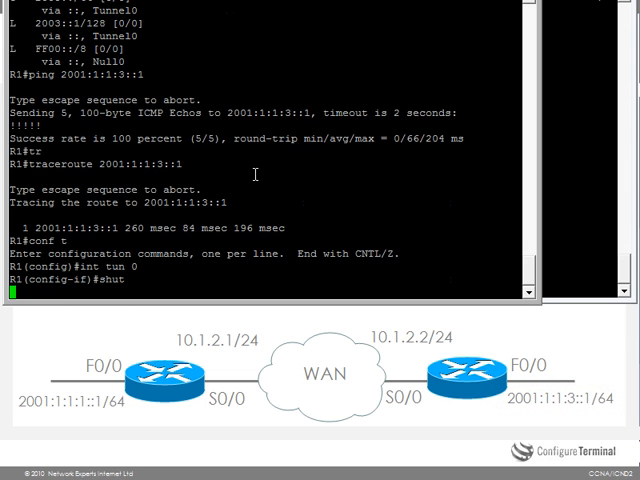
Step: Confirm pings to 2001:1:1:3::1 fail with Tunnel0 shut, then re-enable Tunnel0 with no shut
text(ping 2001:1:1:3::1)
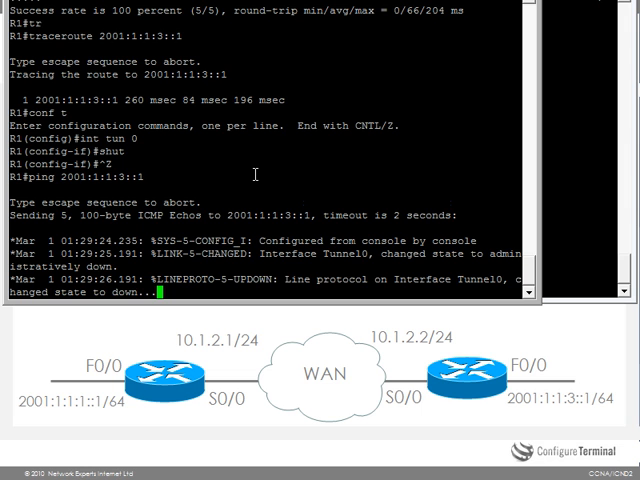
scroll(down, 3)
text(conf t)
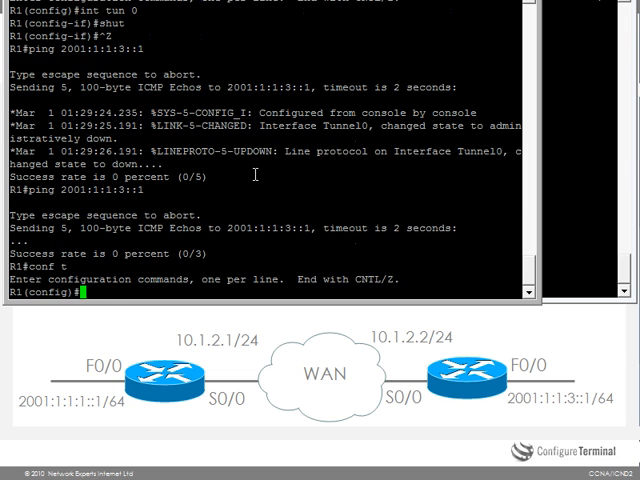
text(no shut)
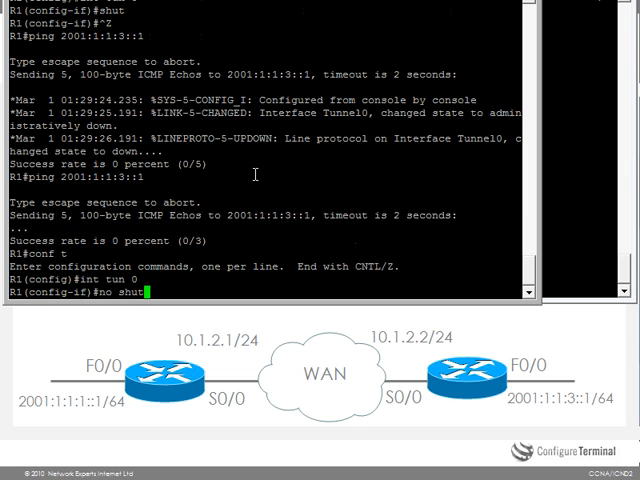
key(ctrl+z)
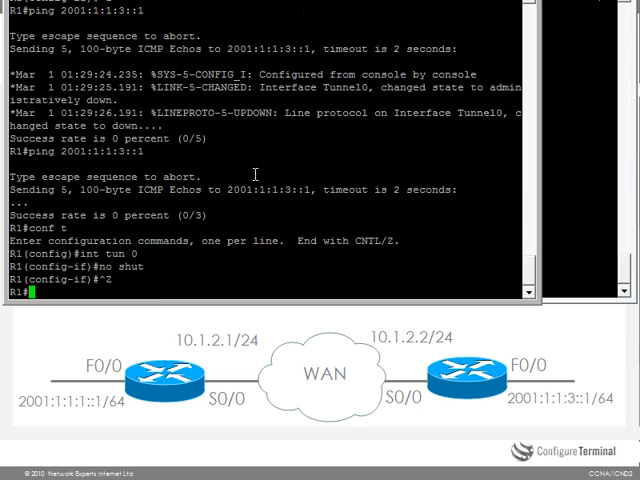